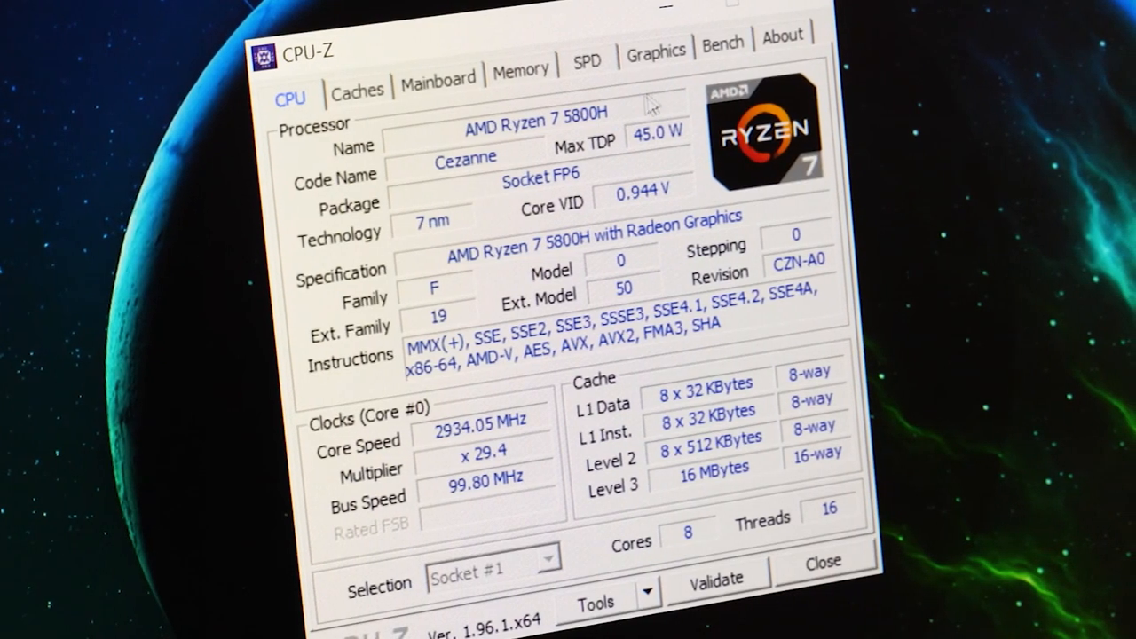
click(655, 50)
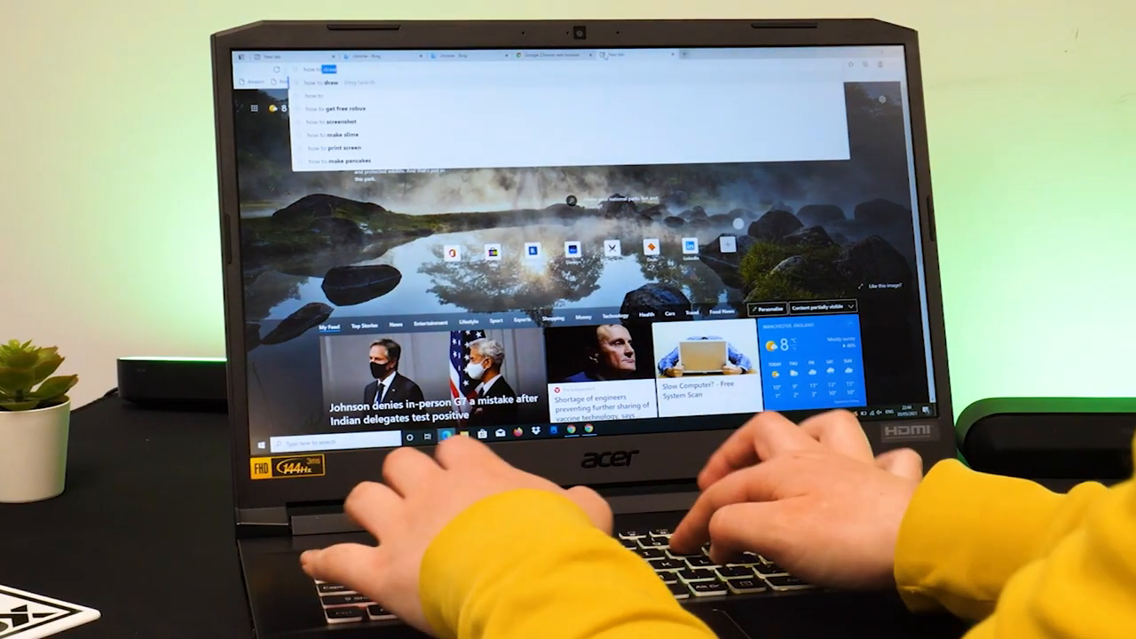
text(how to write a letter)
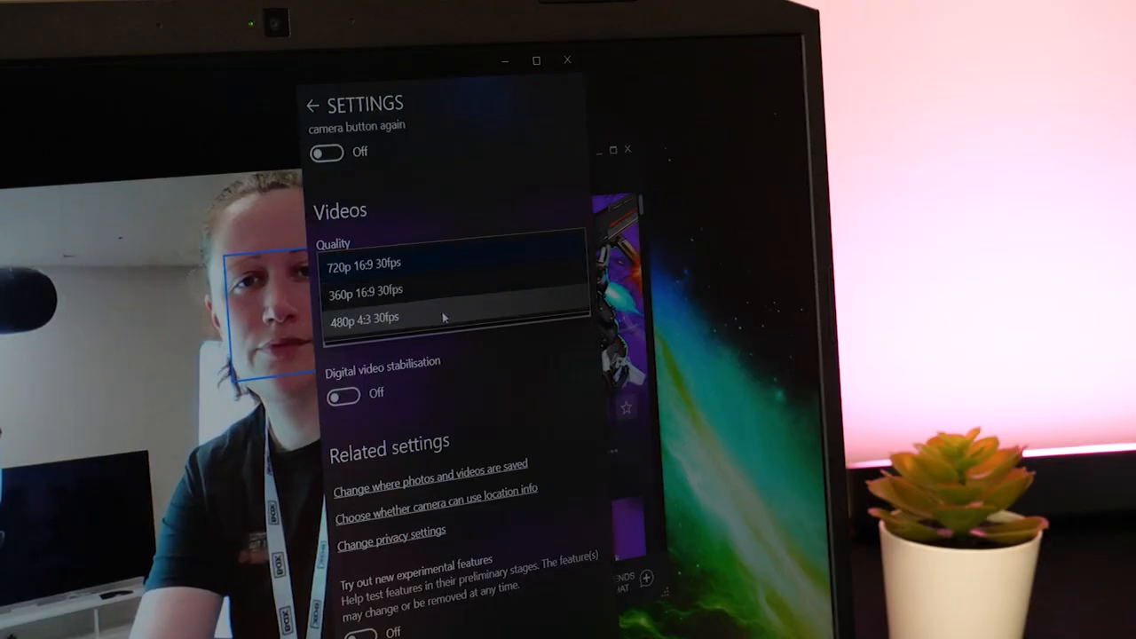
click(364, 263)
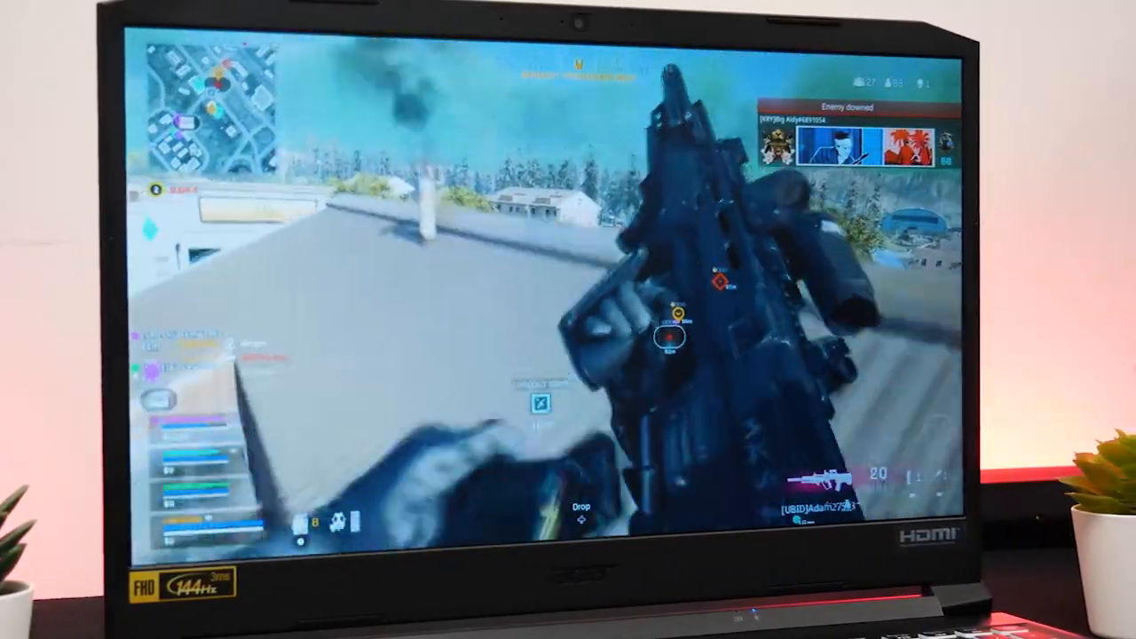
text(display set)
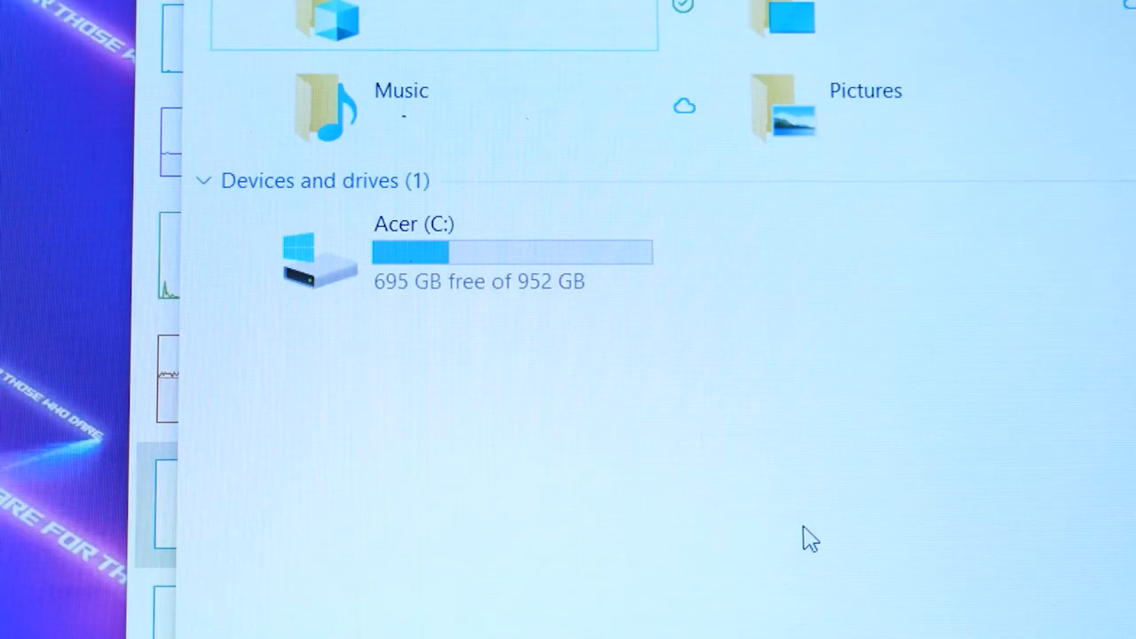
mouse_move(635, 270)
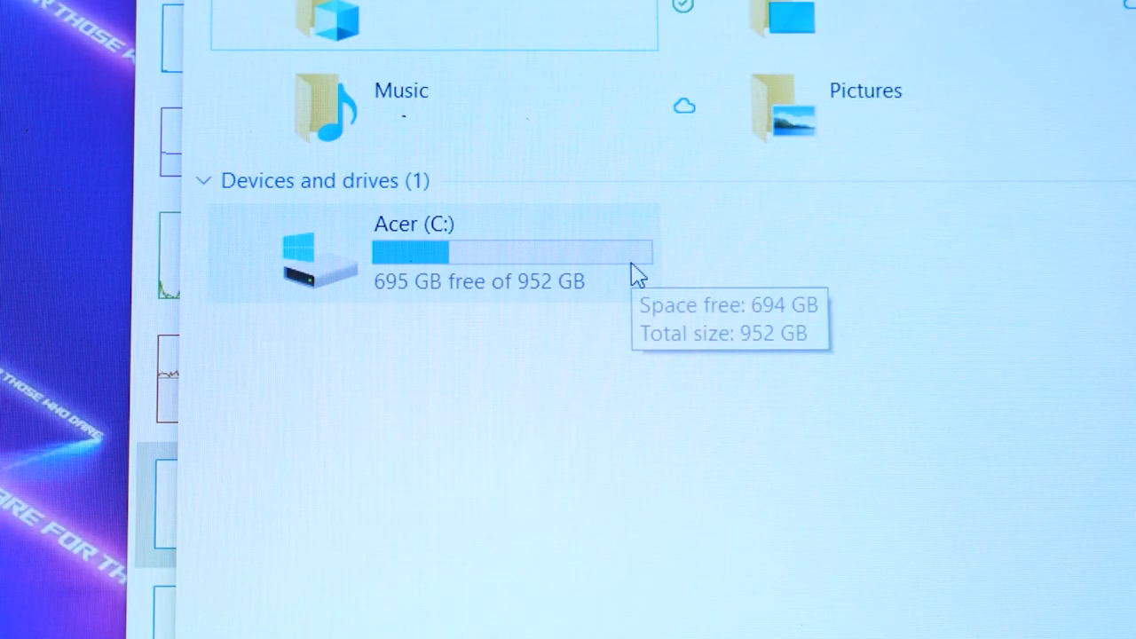